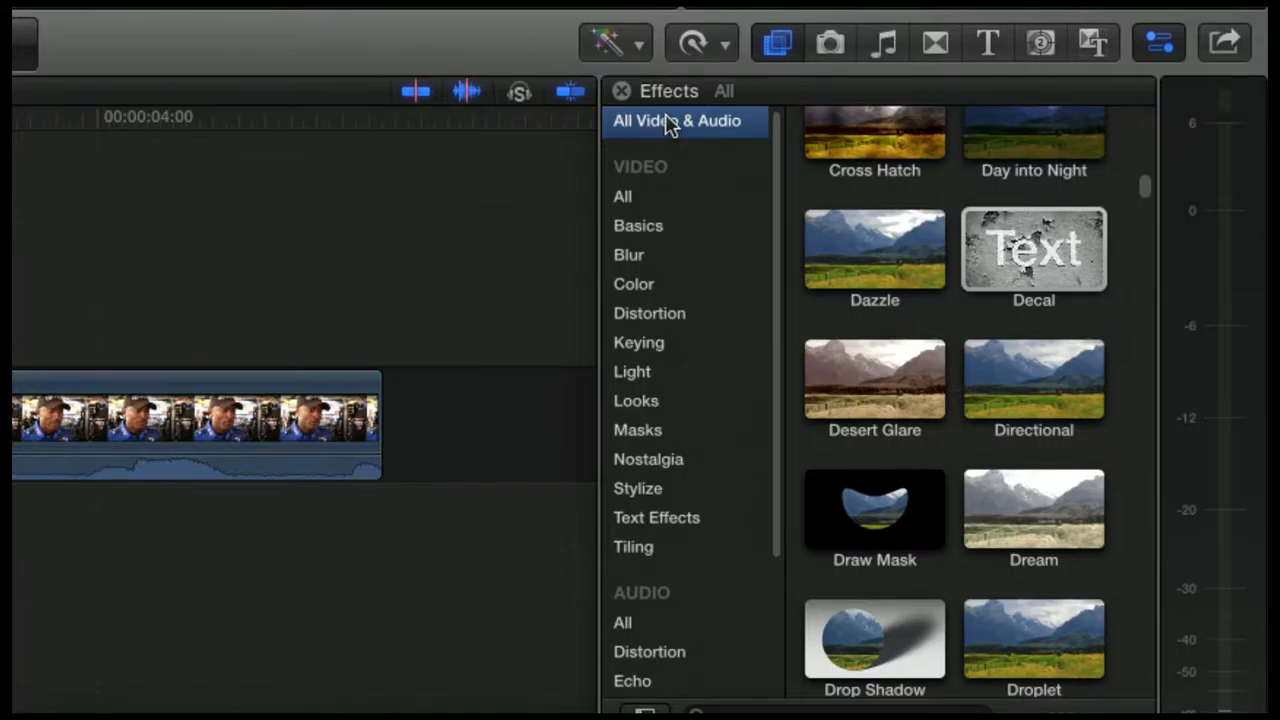
{"action": "mouse_move", "coordinate": [640, 248]}
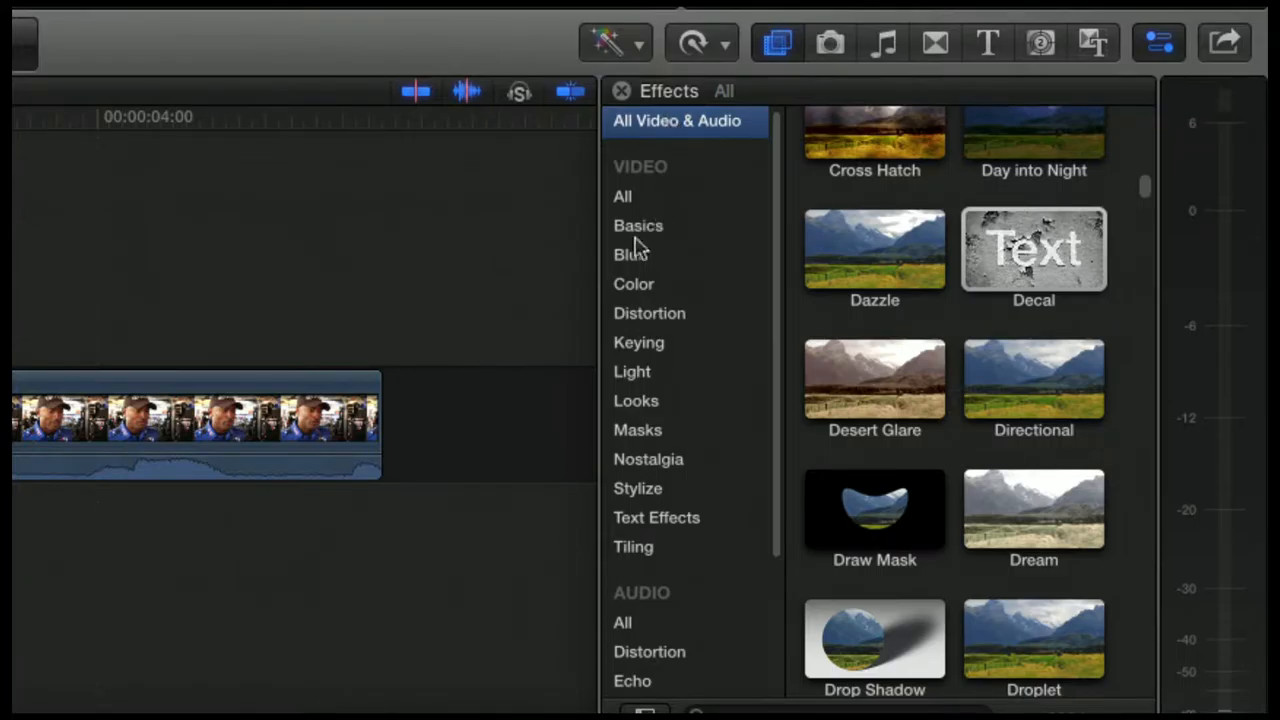
- Filter the Effects browser to the Stylize video effects (Sketch, SLR, Vignette)
{"action": "left_click", "coordinate": [636, 488]}
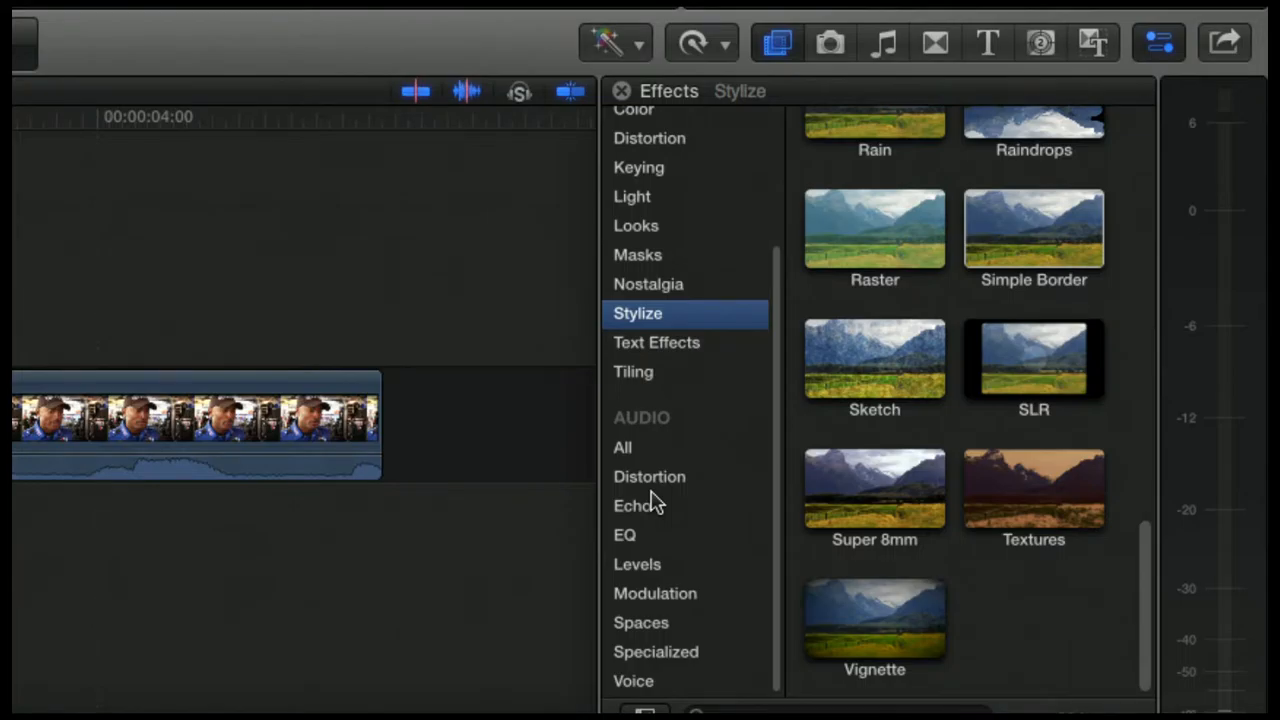
{"action": "mouse_move", "coordinate": [660, 472]}
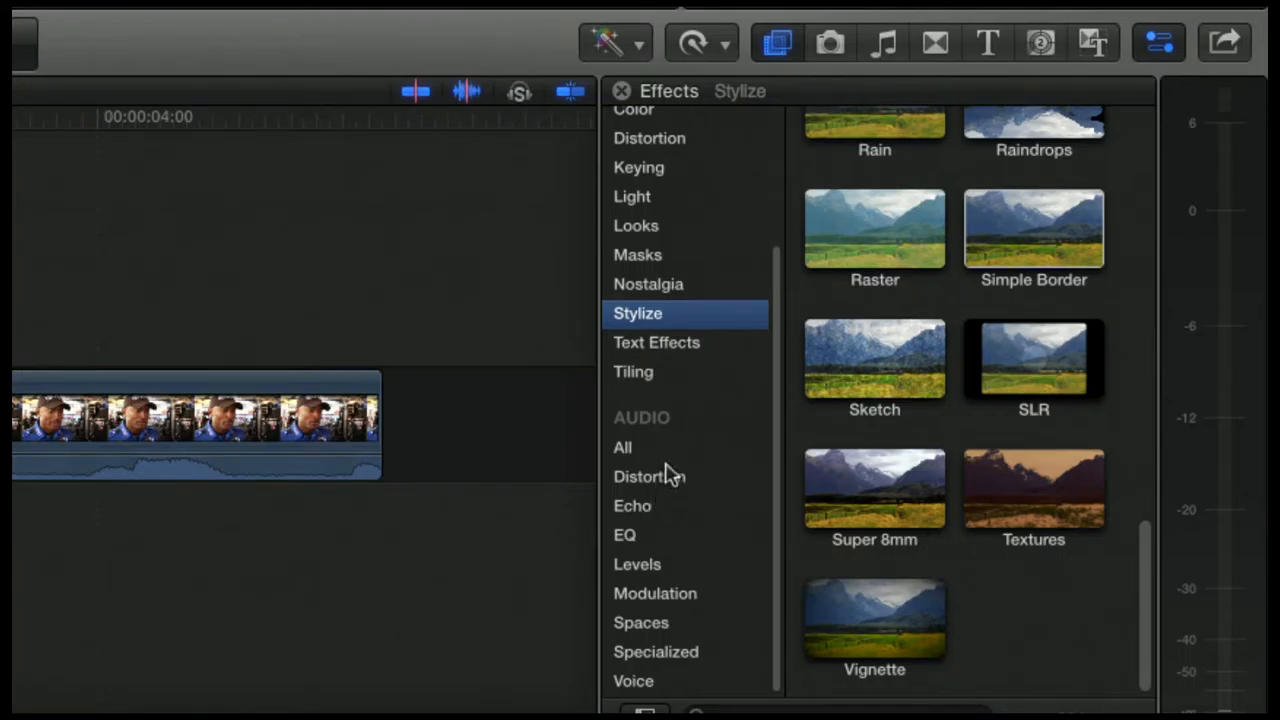
- Show the audio effects and narrow them to the Levels category with Gain, Limiter and Noise Gate
{"action": "left_click", "coordinate": [622, 448]}
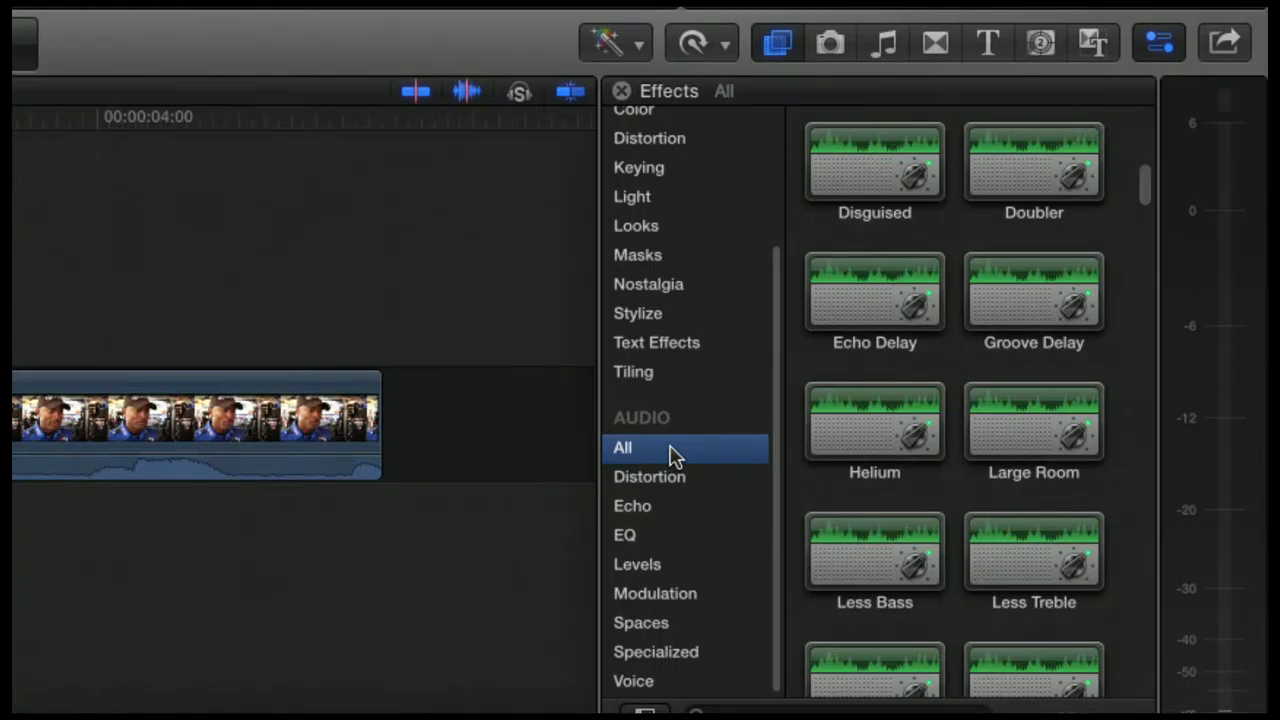
{"action": "mouse_move", "coordinate": [778, 404]}
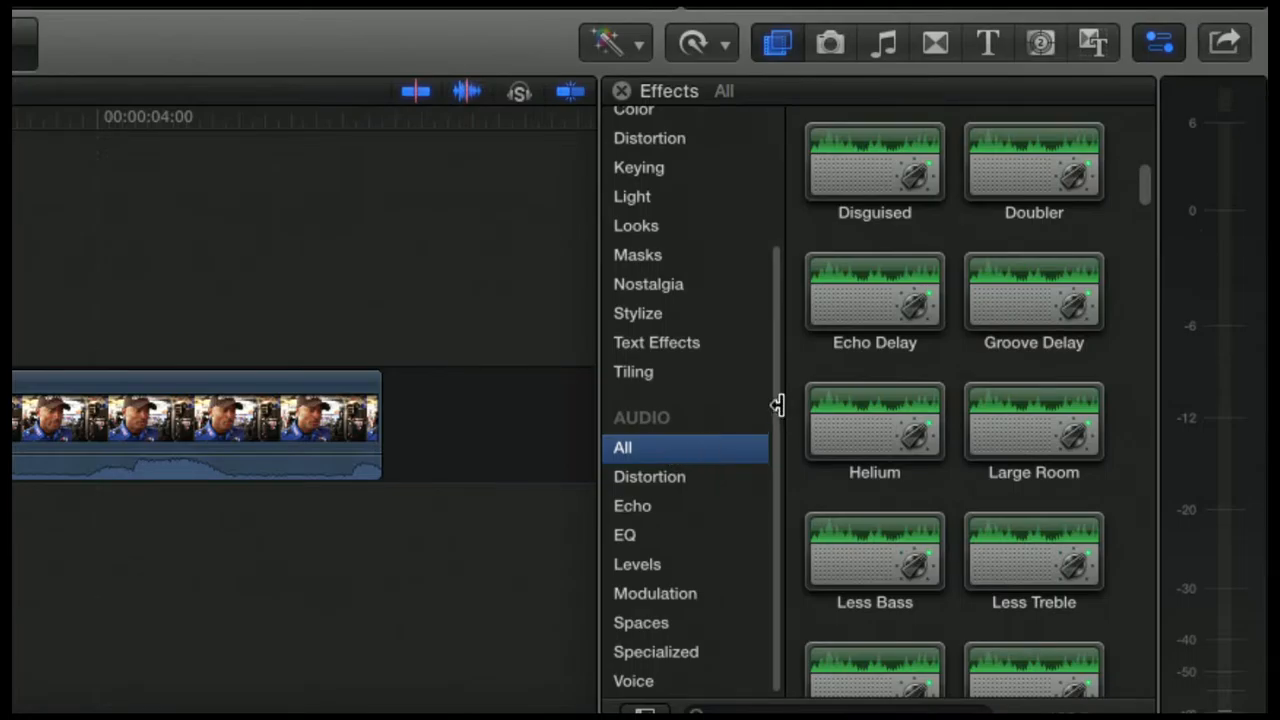
{"action": "mouse_move", "coordinate": [780, 472]}
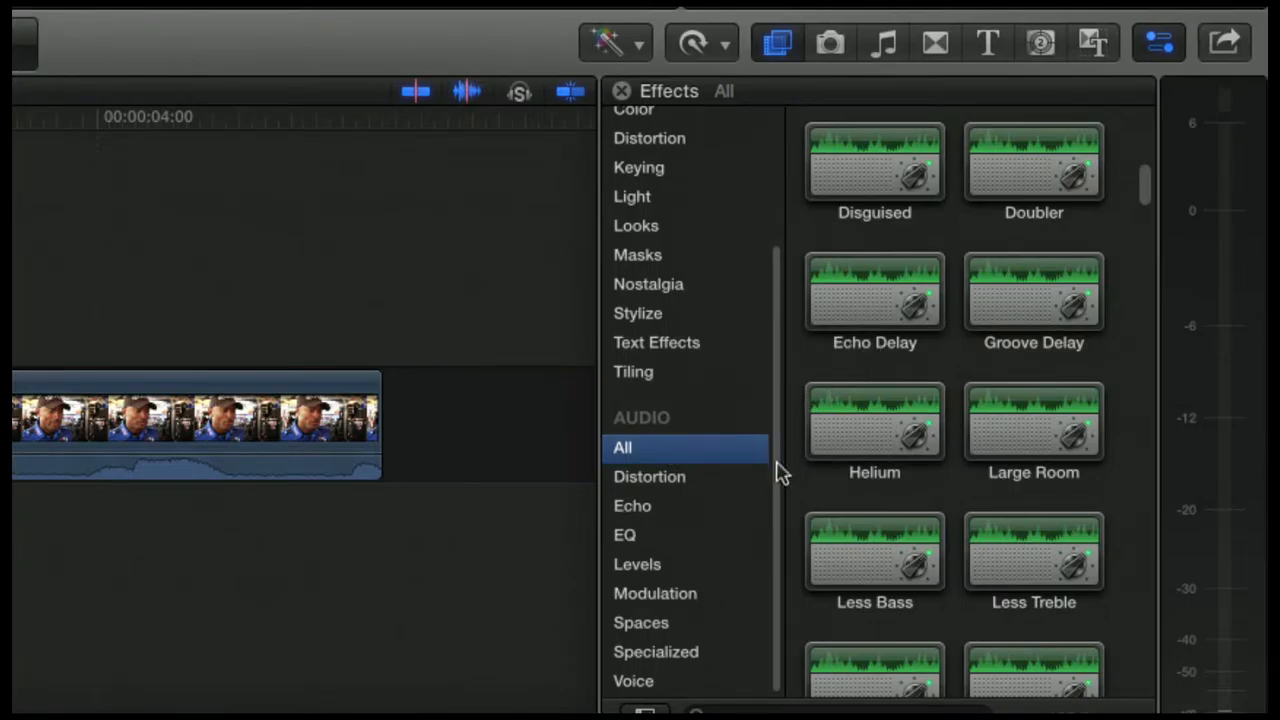
{"action": "mouse_move", "coordinate": [1128, 452]}
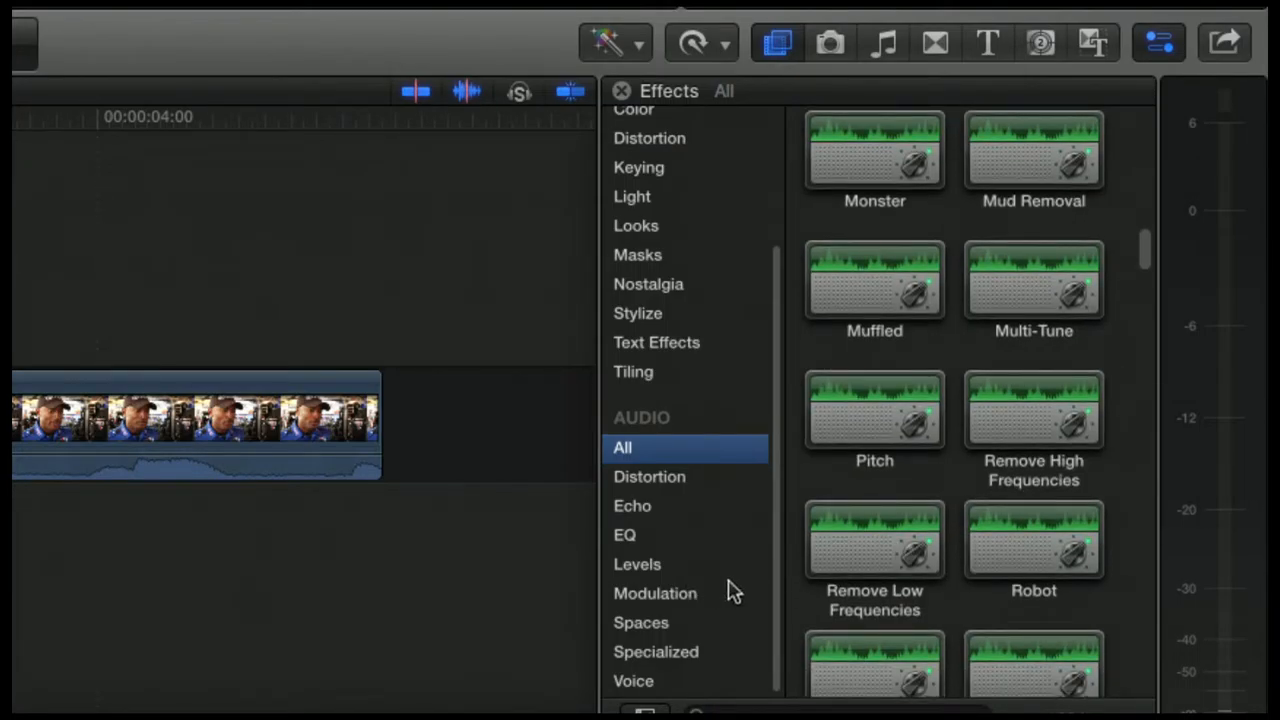
{"action": "left_click", "coordinate": [636, 564]}
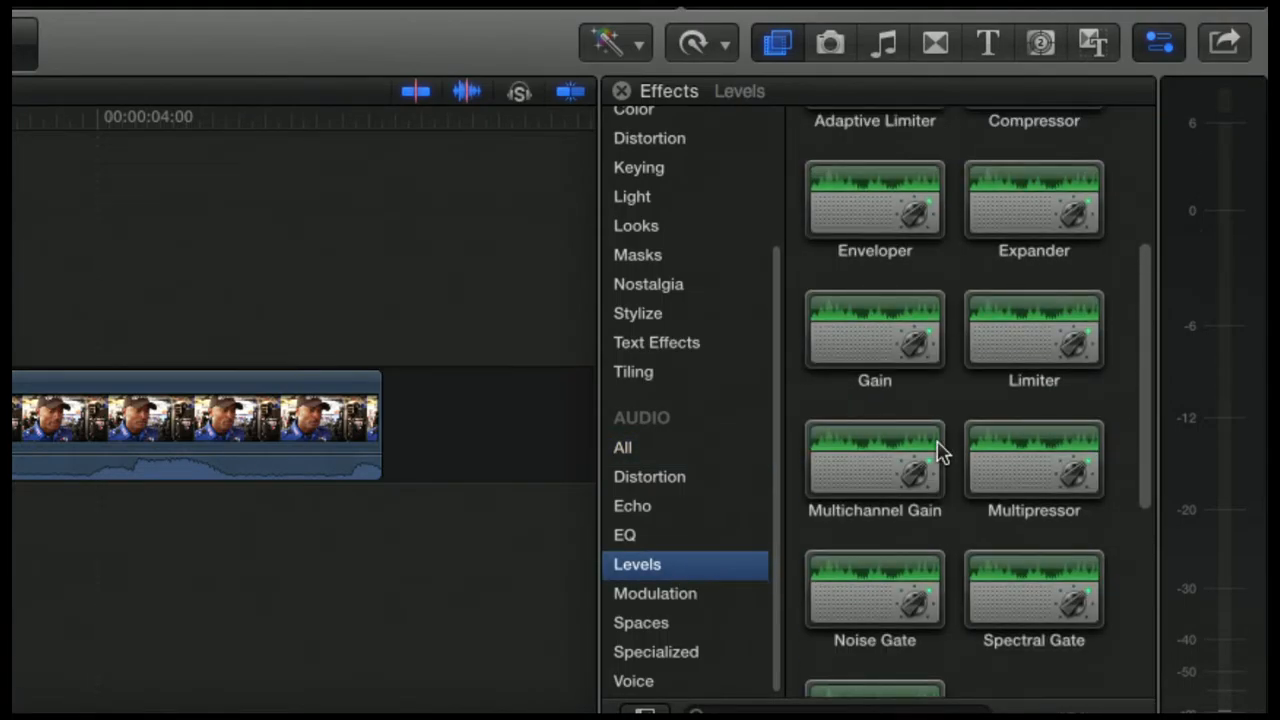
- Apply the Gain effect from the Levels category to the interview clip in the timeline
{"action": "left_click", "coordinate": [874, 330]}
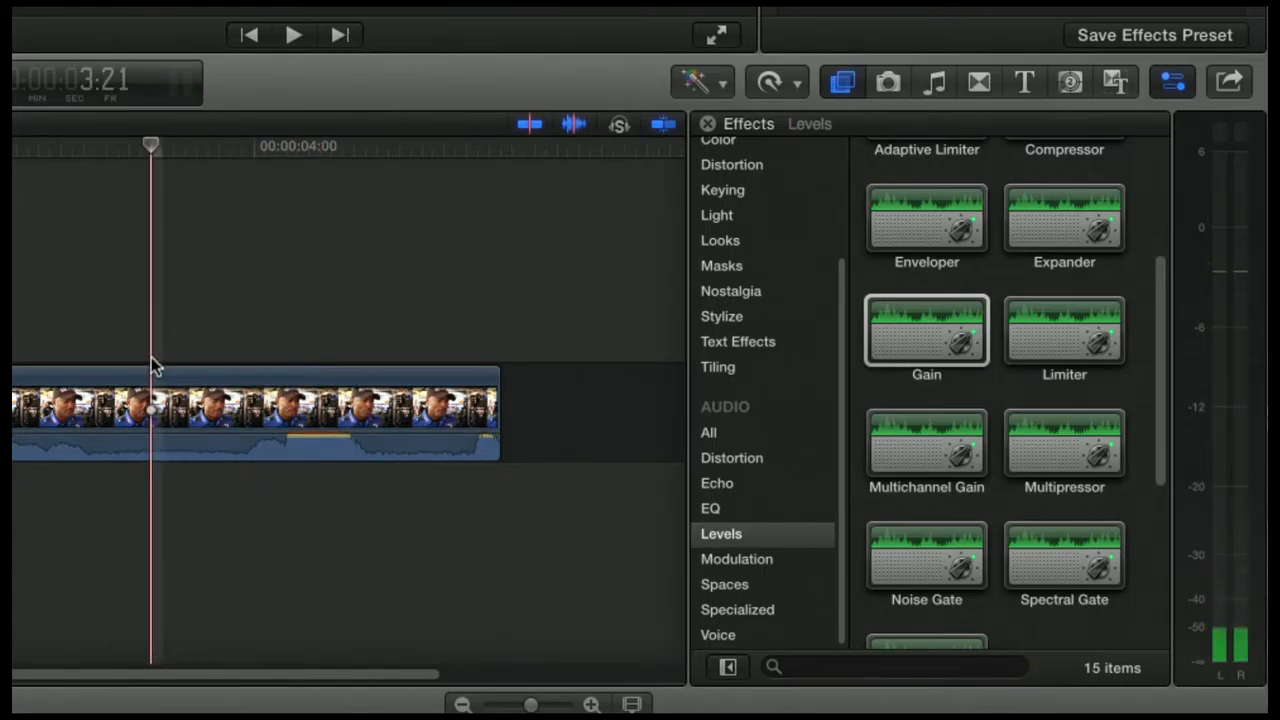
- Show the Inspector's Video properties (Effects, Transform, Crop, Distort) for the selected clip
{"action": "left_click", "coordinate": [292, 34]}
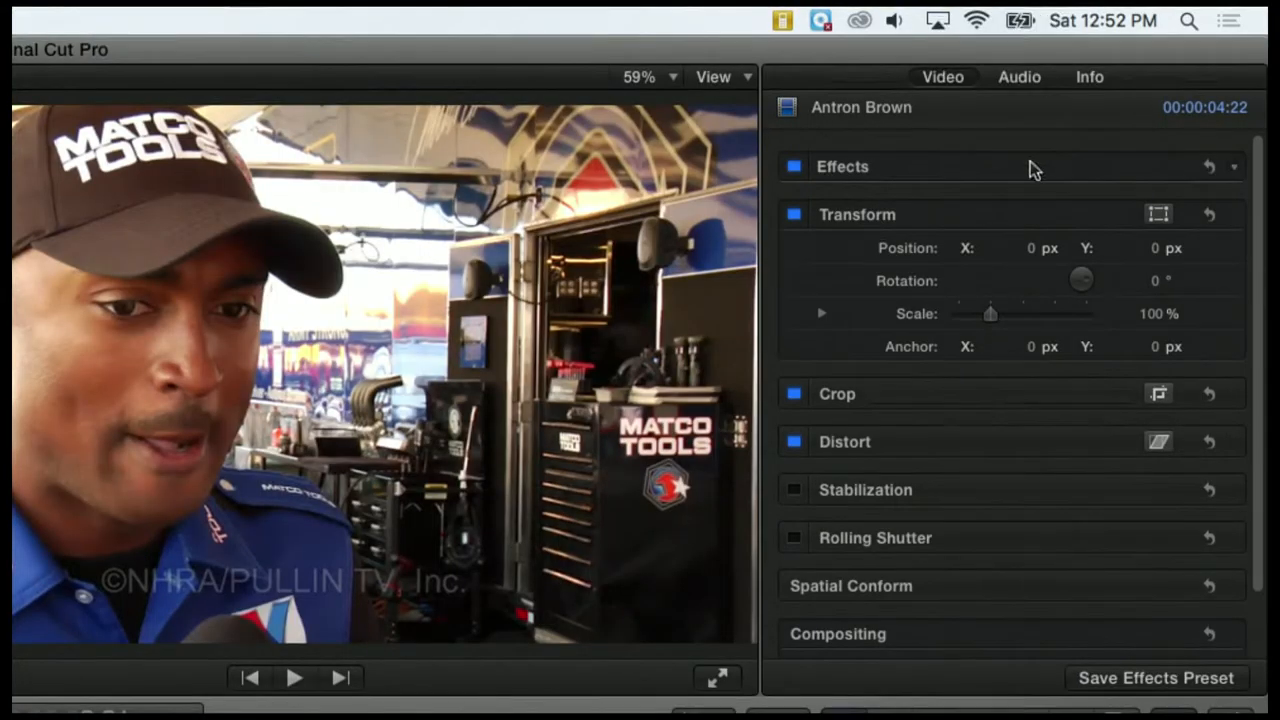
- In the Inspector's audio settings, raise the clip's Gain effect to 20.0 dB
{"action": "left_click", "coordinate": [1020, 76]}
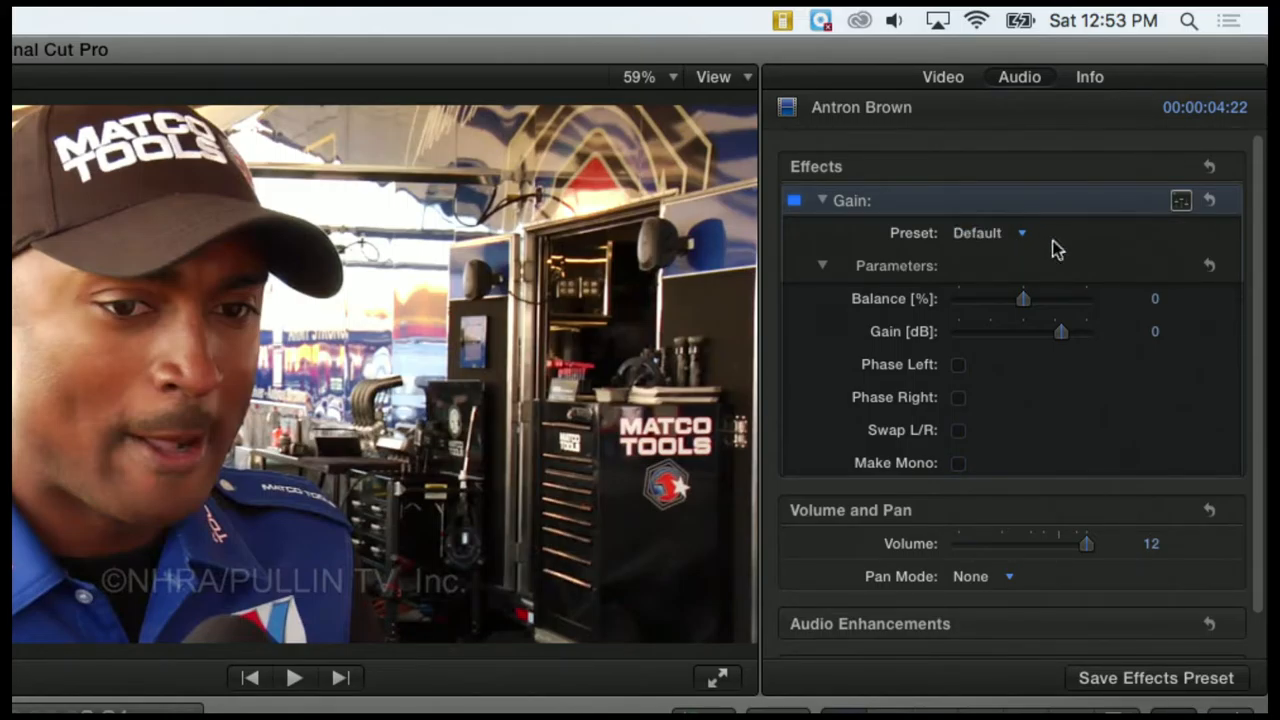
{"action": "left_click_drag", "start_coordinate": [1060, 332], "coordinate": [1084, 332]}
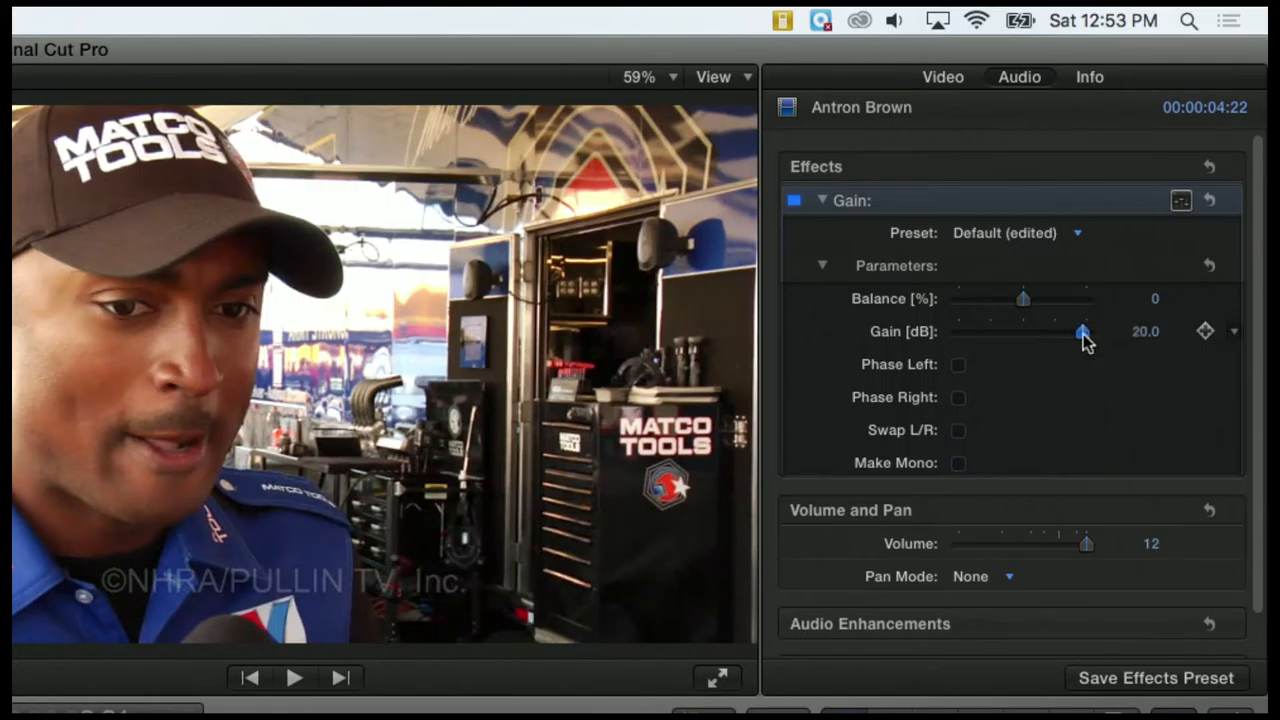
{"action": "left_click_drag", "start_coordinate": [1084, 332], "coordinate": [1086, 332]}
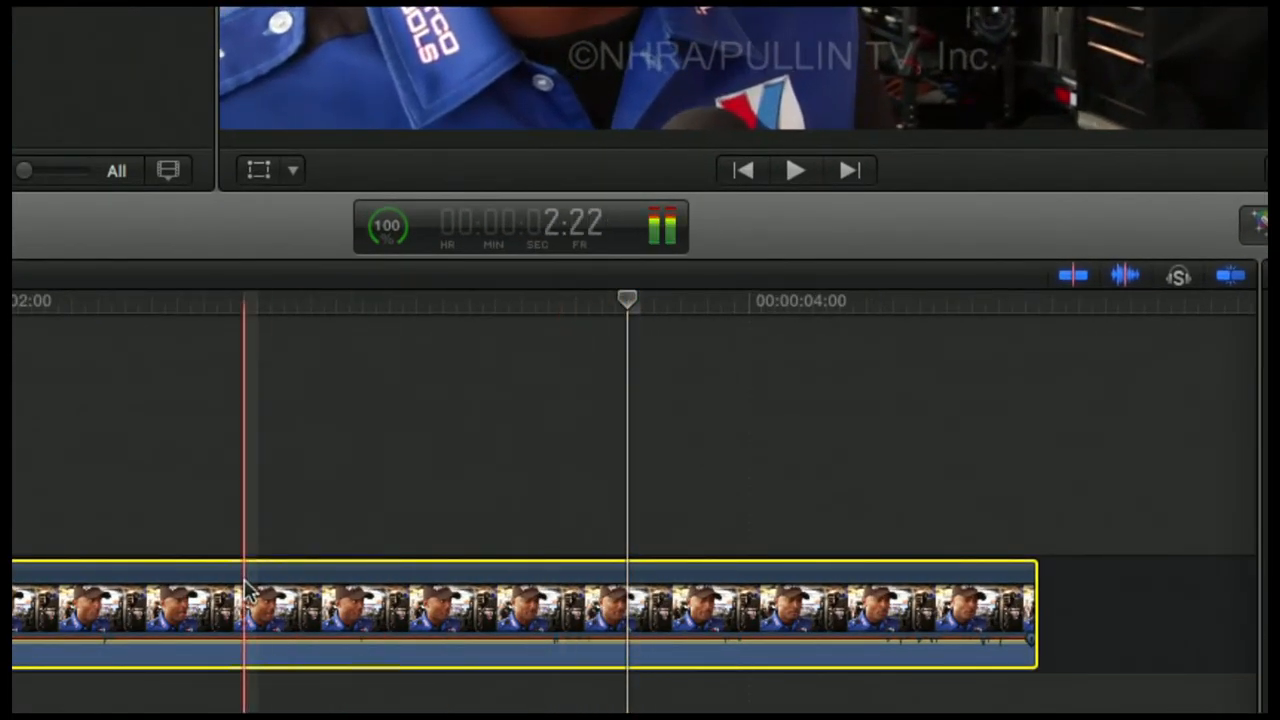
- Move the playhead near the clip start and play it to hear the louder audio
{"action": "left_click", "coordinate": [796, 168]}
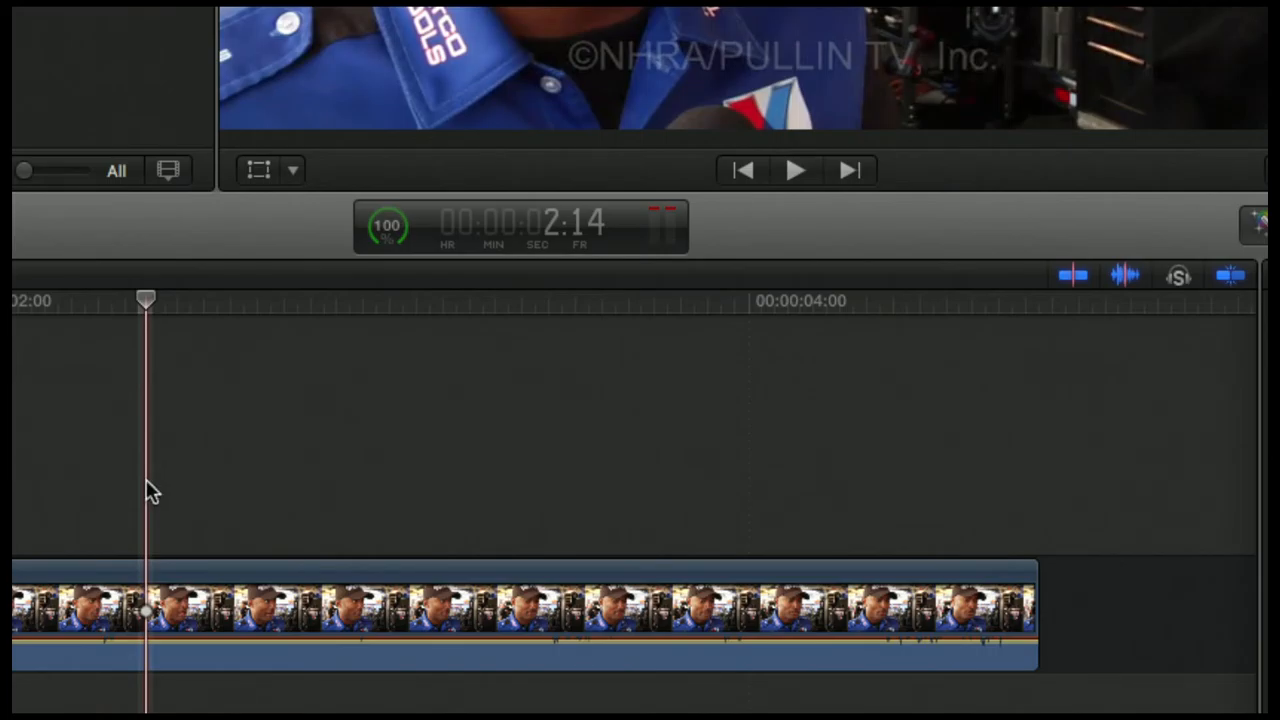
{"action": "left_click", "coordinate": [796, 168]}
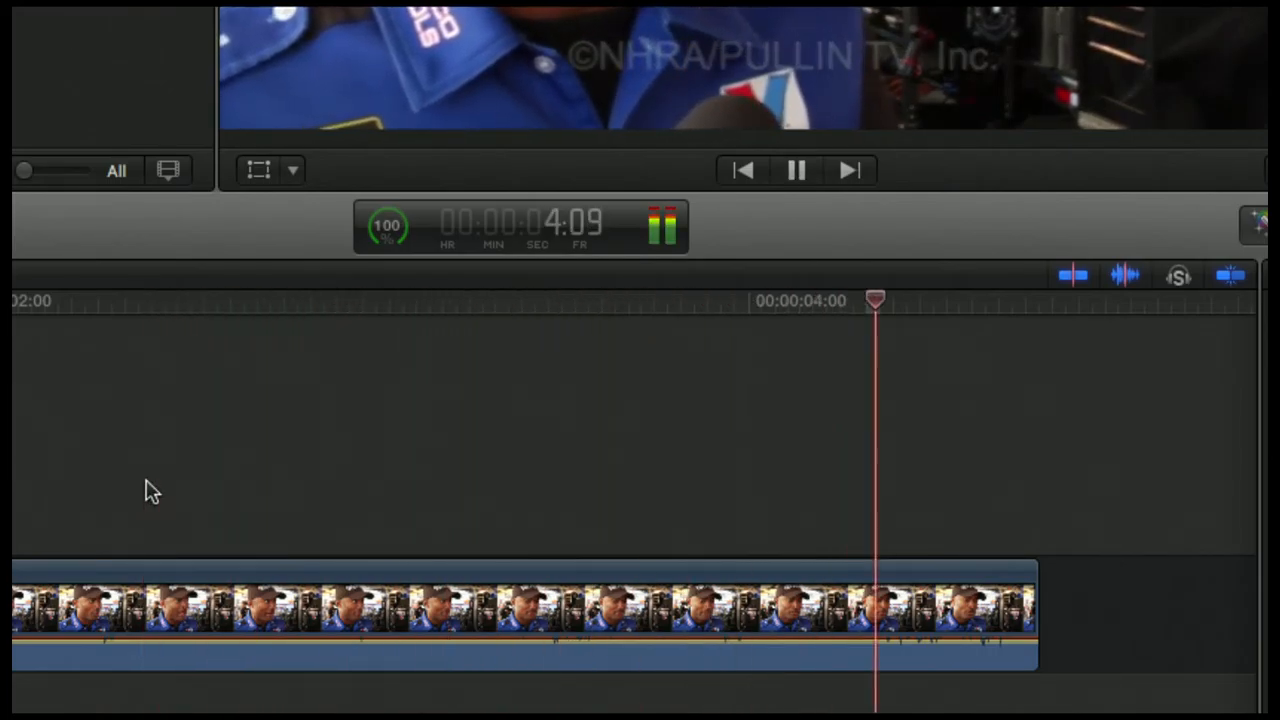